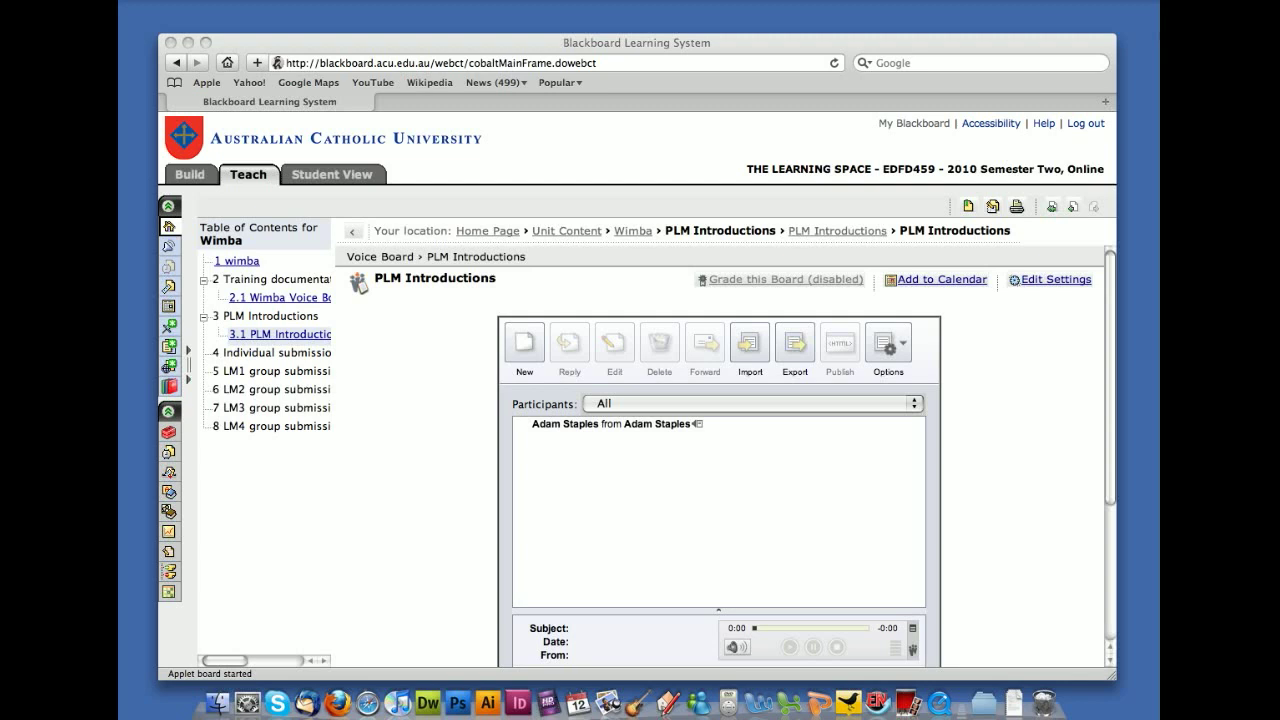
pyautogui.moveTo(748, 312)
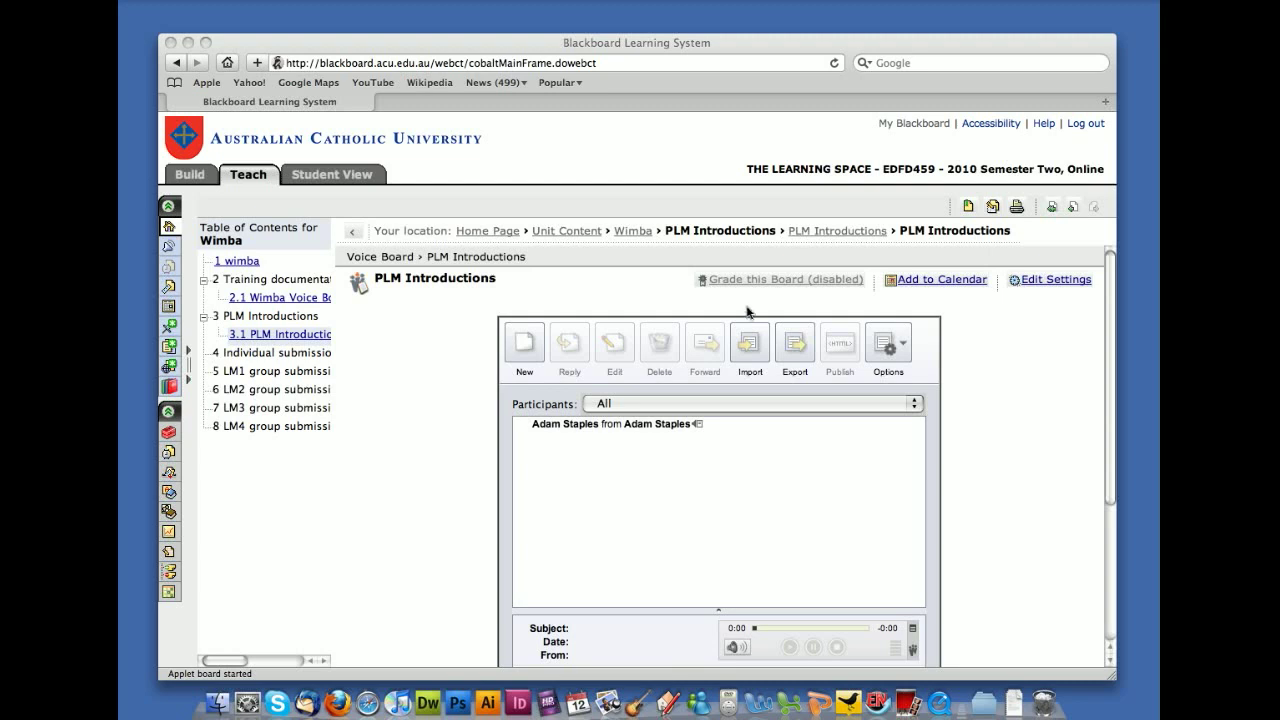
pyautogui.moveTo(656, 434)
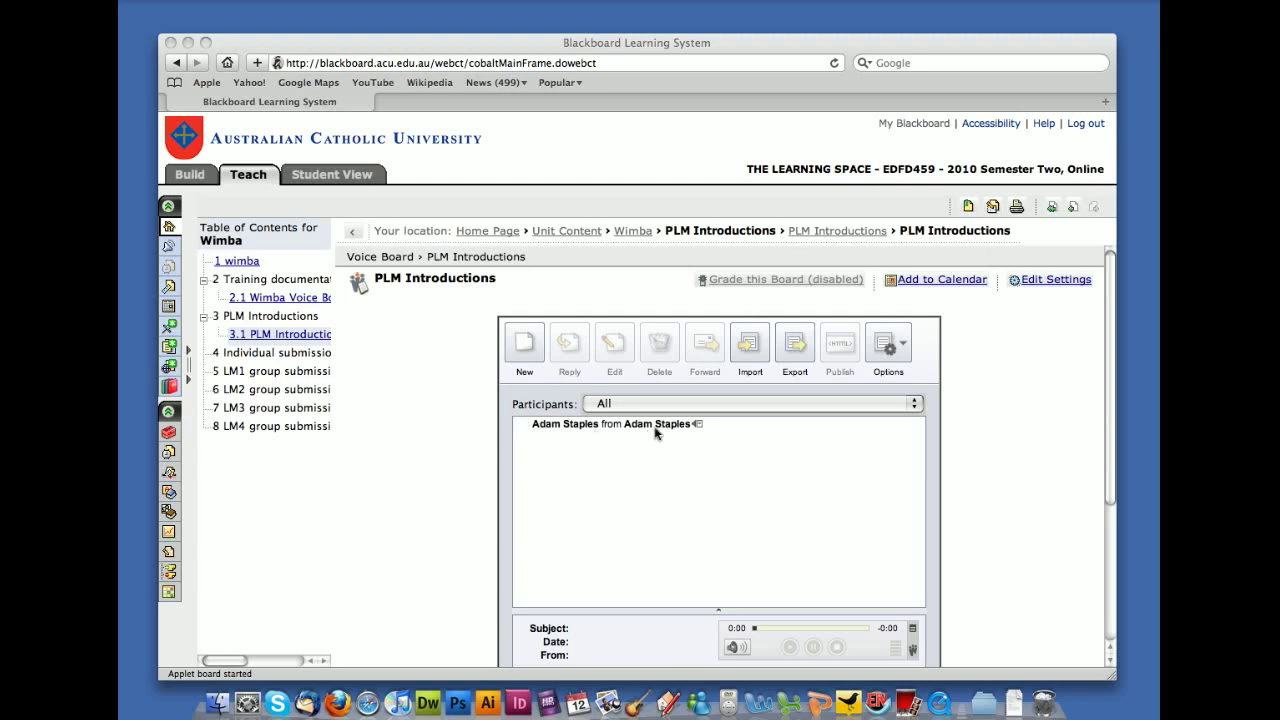
pyautogui.moveTo(532, 424)
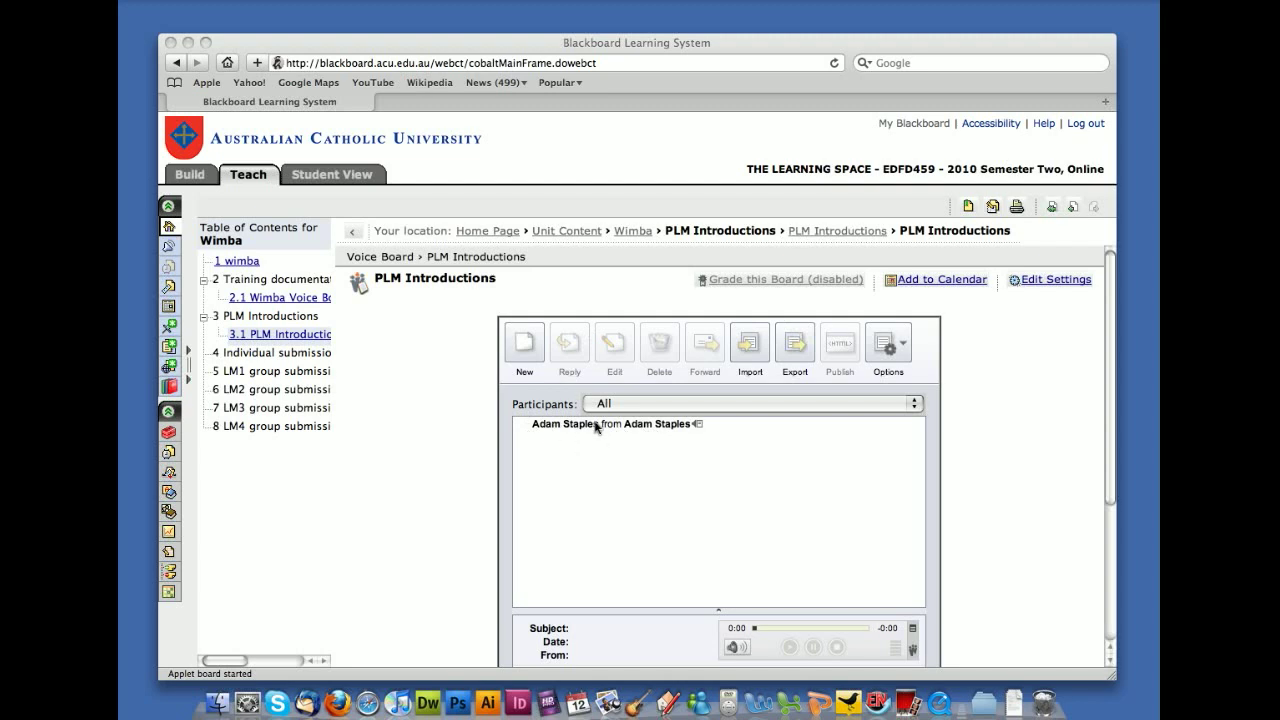
pyautogui.moveTo(662, 436)
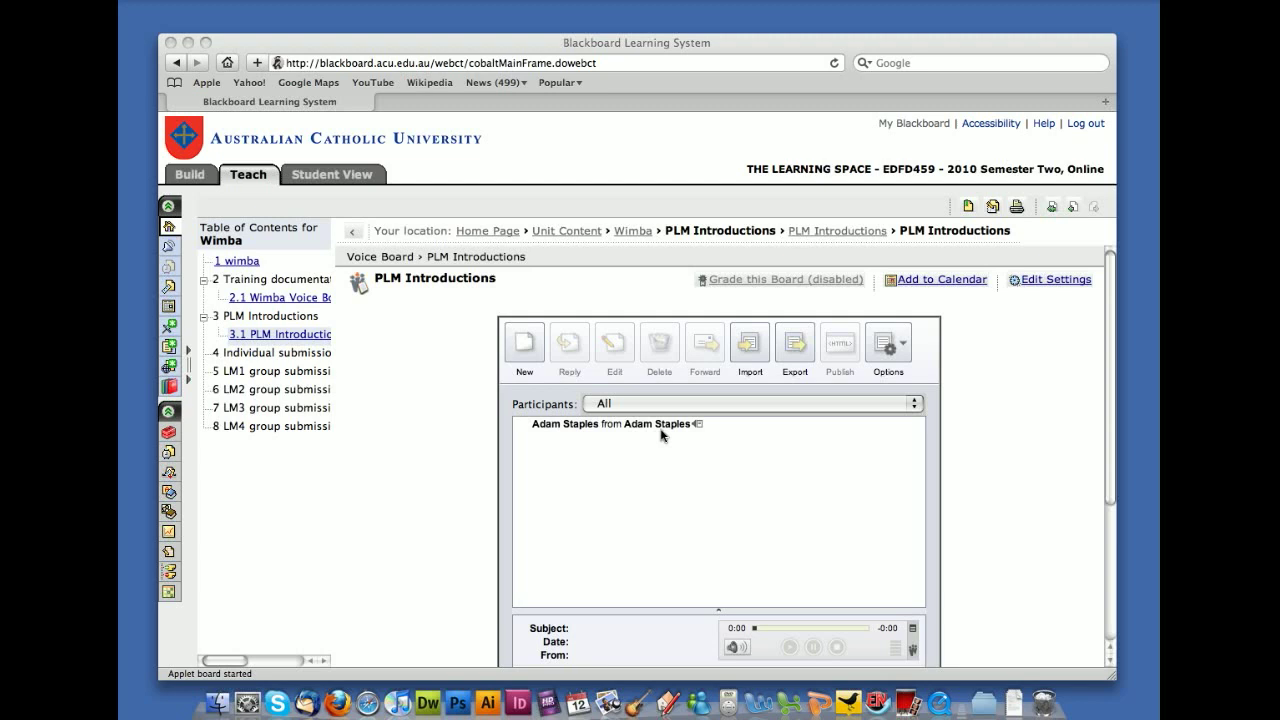
pyautogui.moveTo(626, 436)
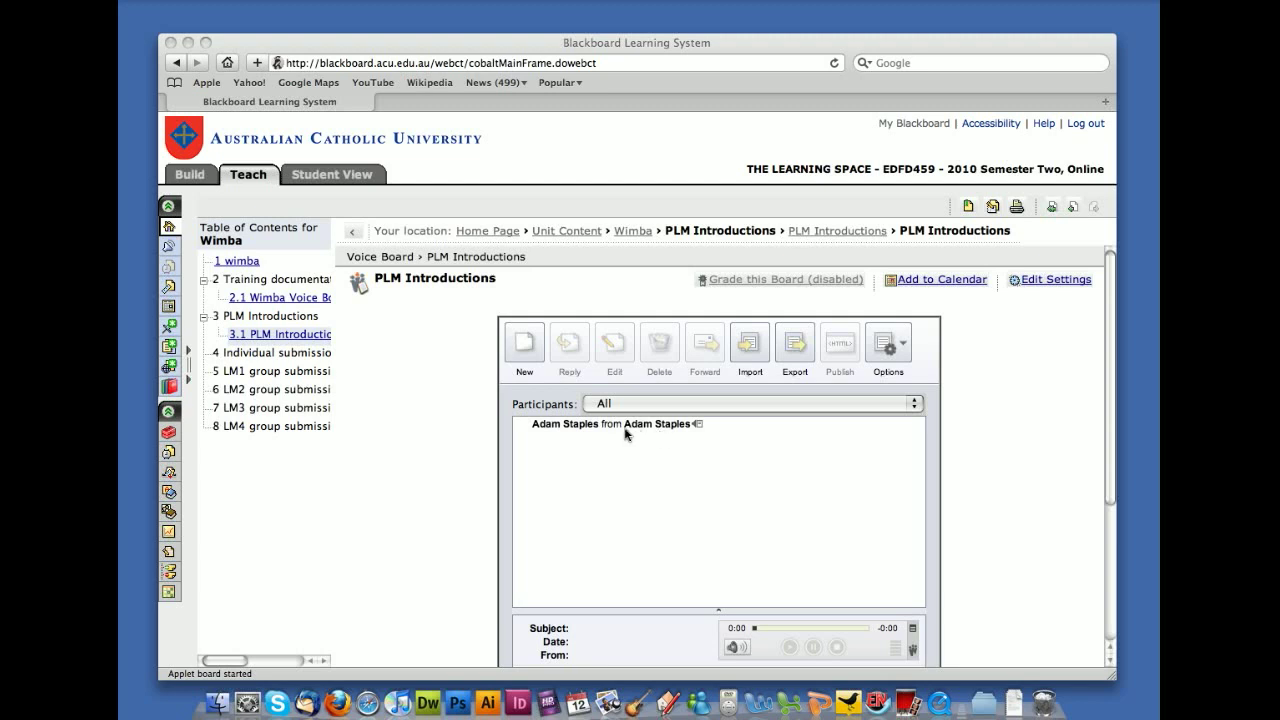
# Open the original introduction message and play, pause and stop its audio recording.
pyautogui.click(600, 424)
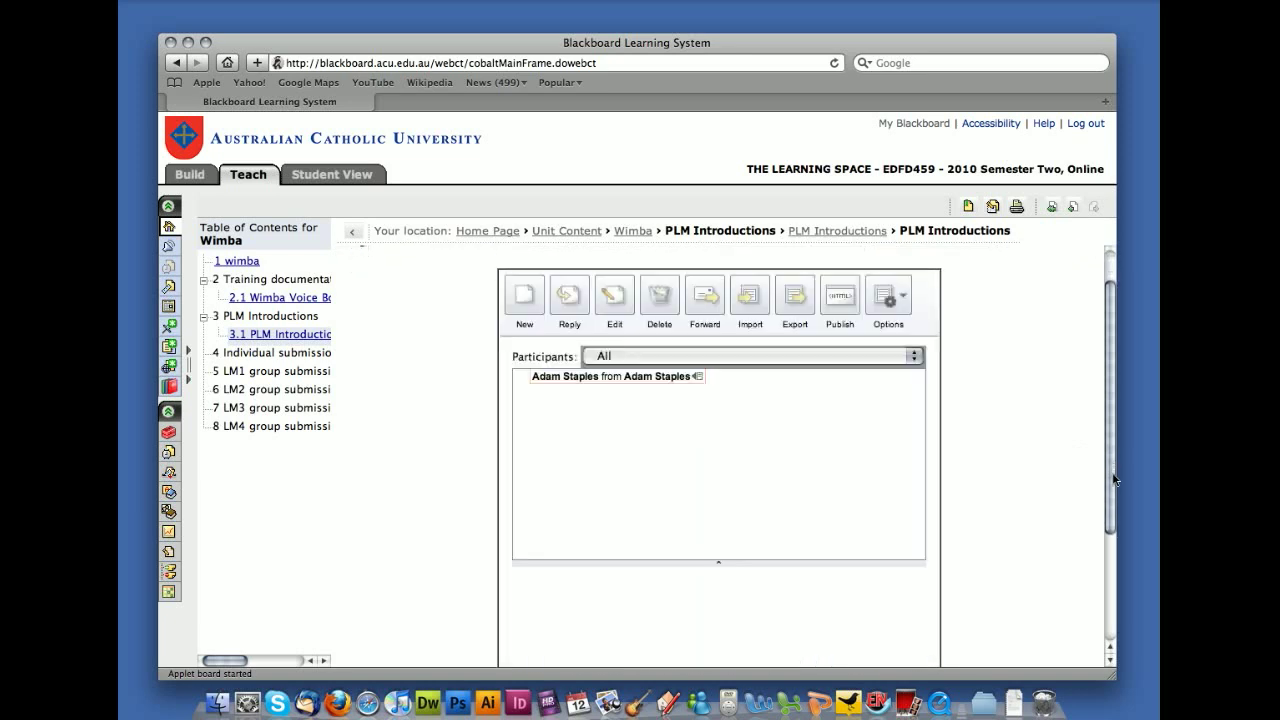
pyautogui.click(612, 376)
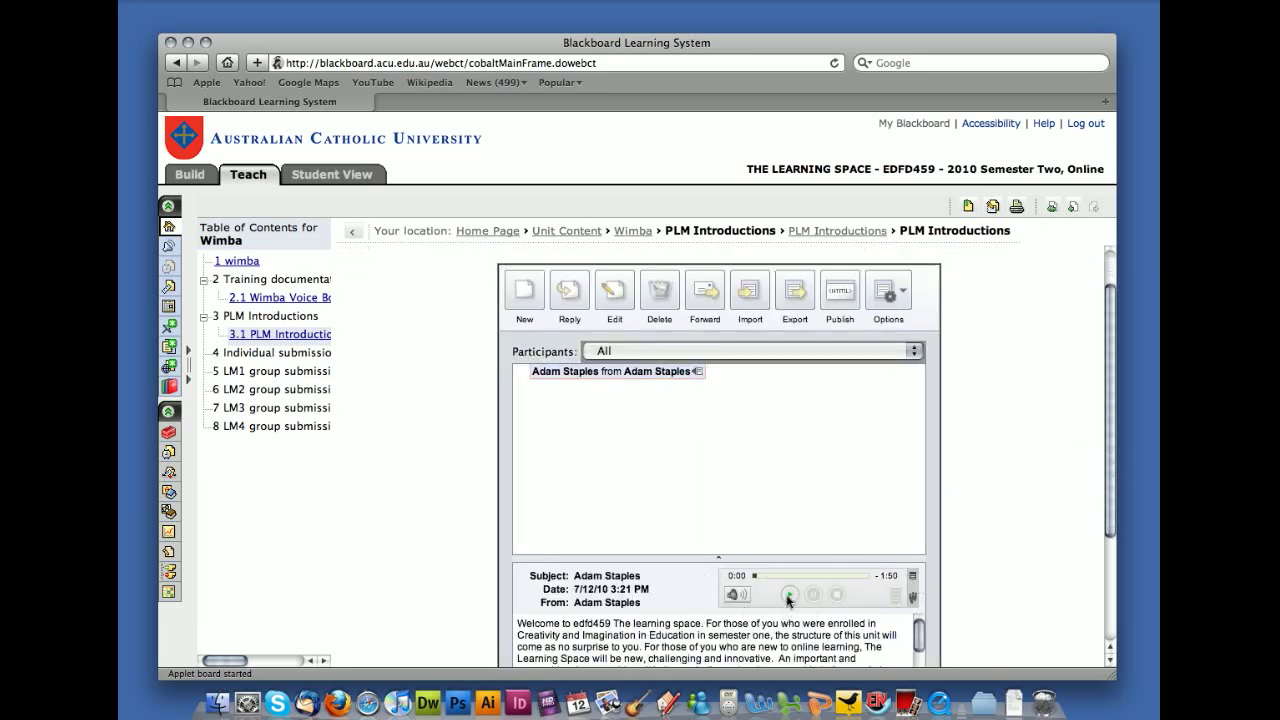
pyautogui.click(788, 594)
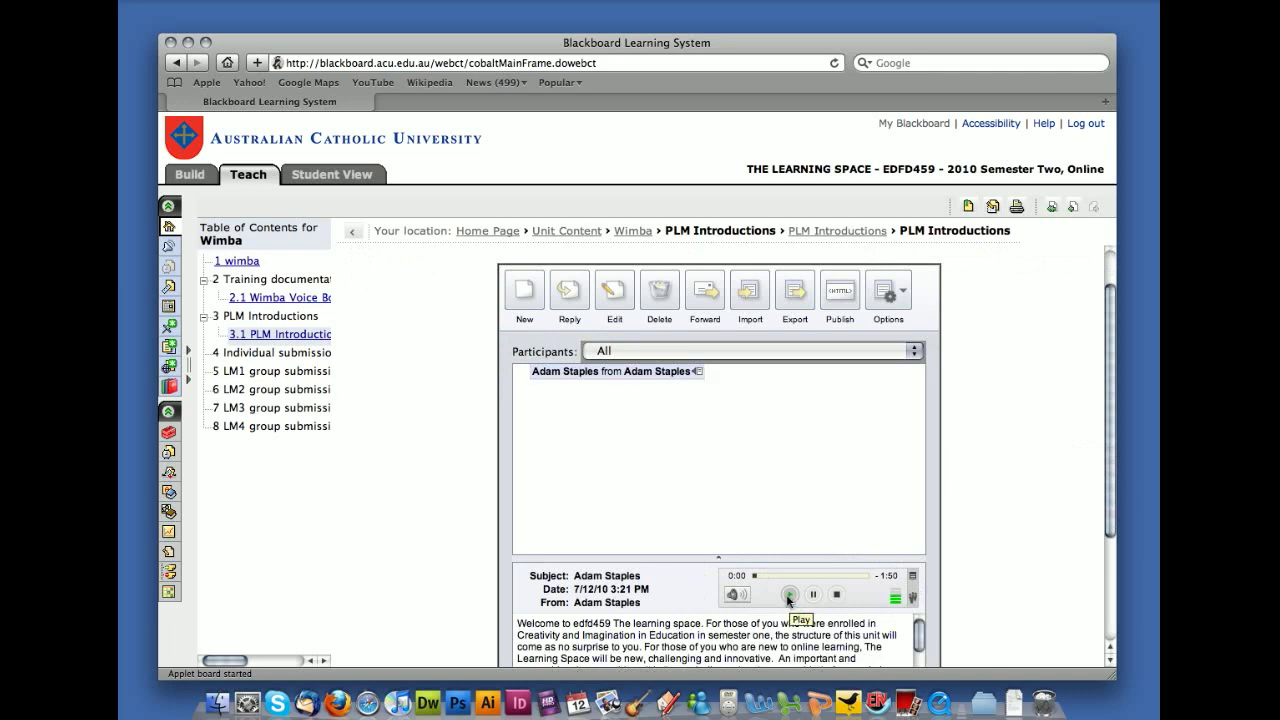
pyautogui.click(788, 594)
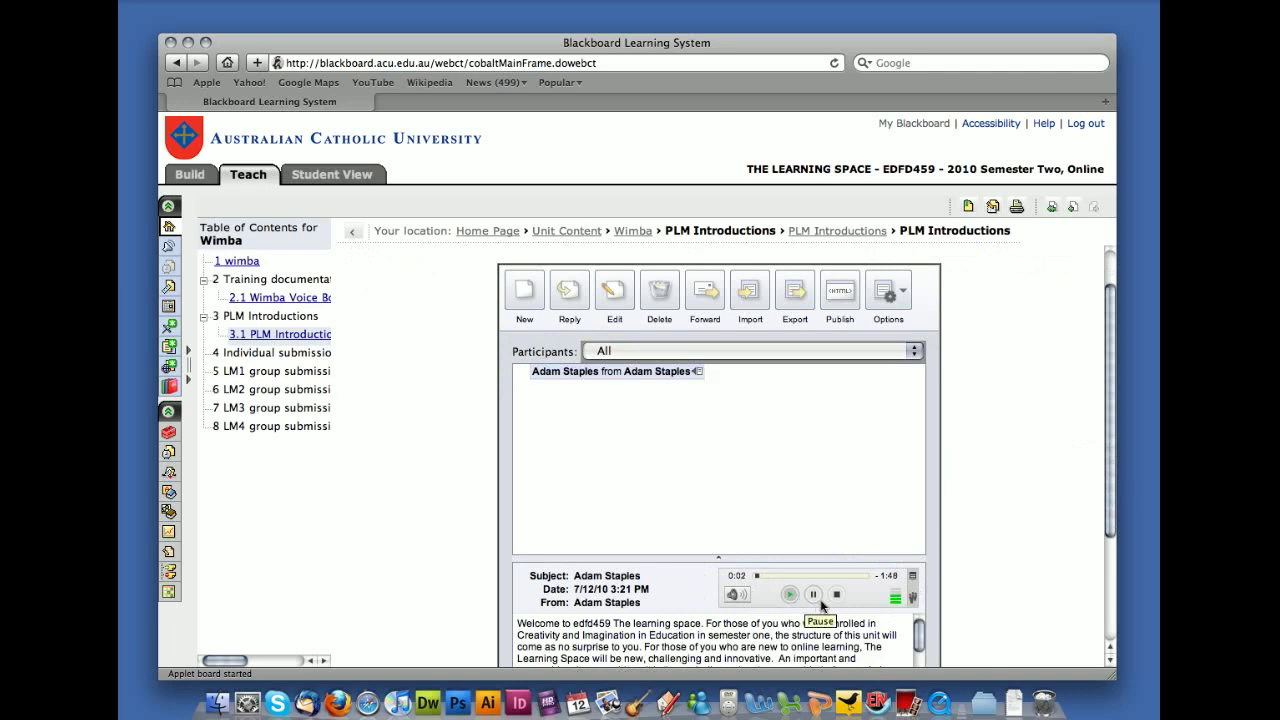
pyautogui.click(836, 596)
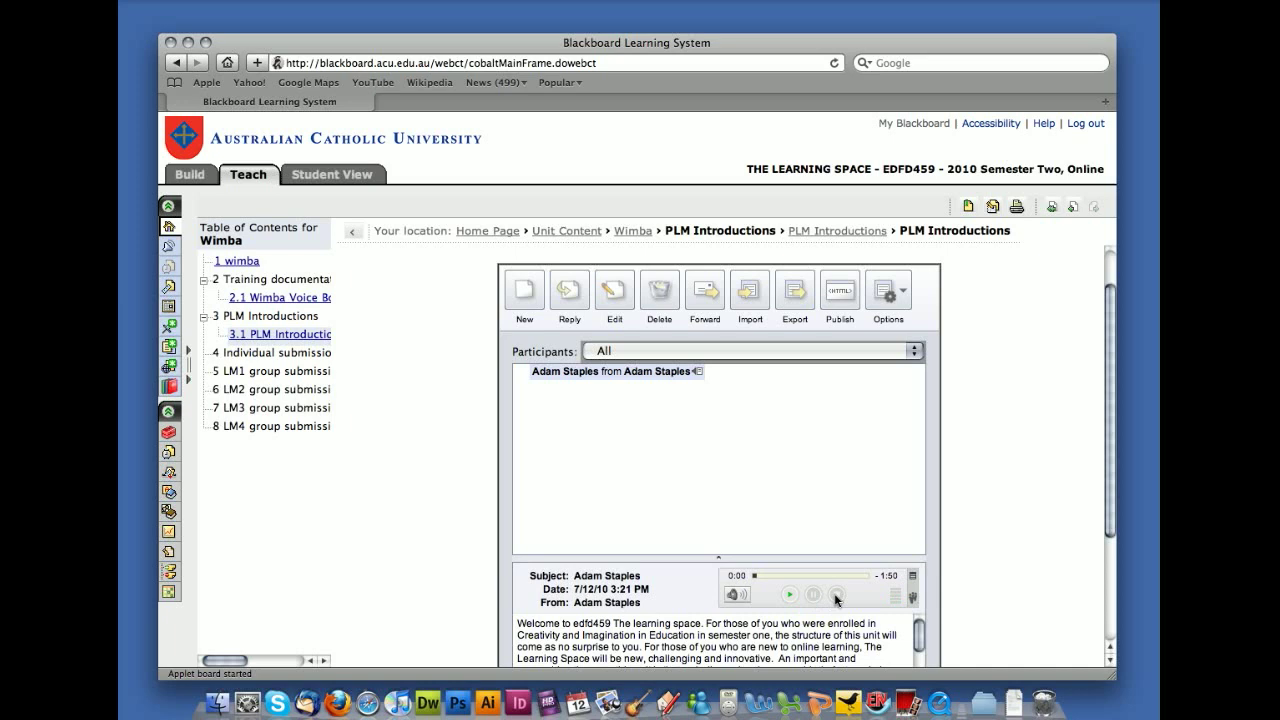
pyautogui.moveTo(1108, 512)
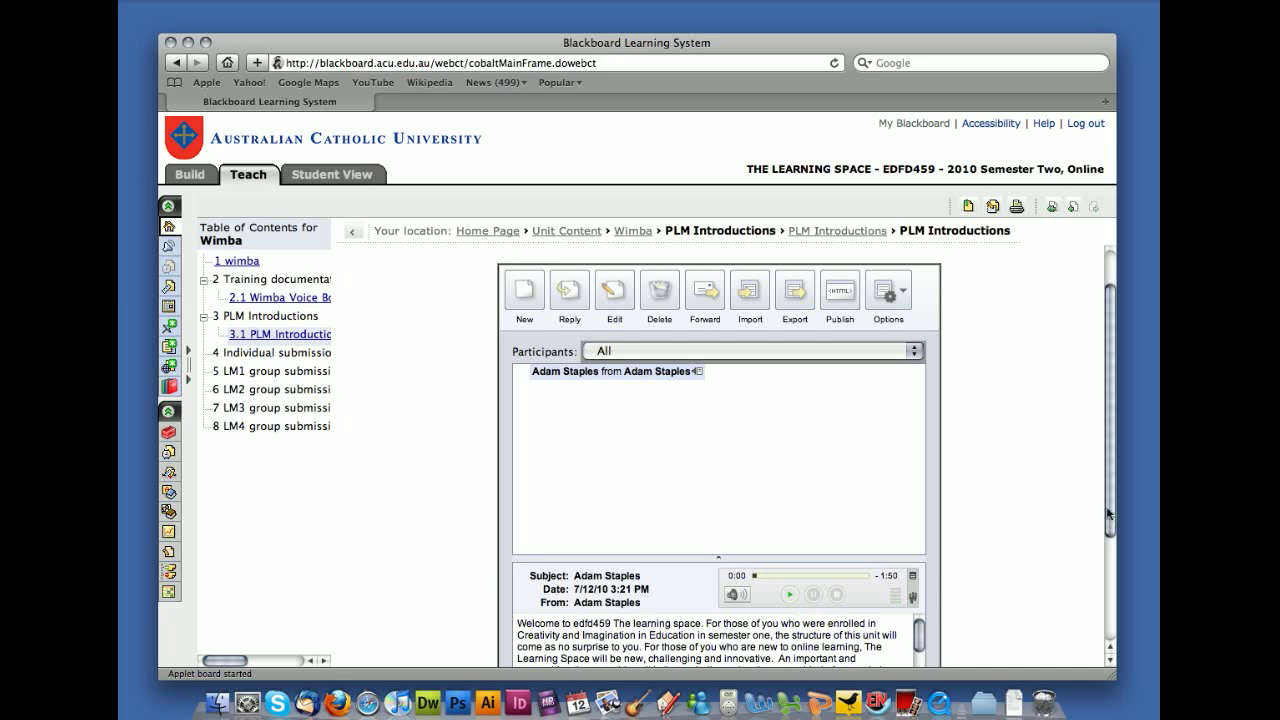
# Read through the message's written text and return to the voice board list.
pyautogui.scroll(-3)
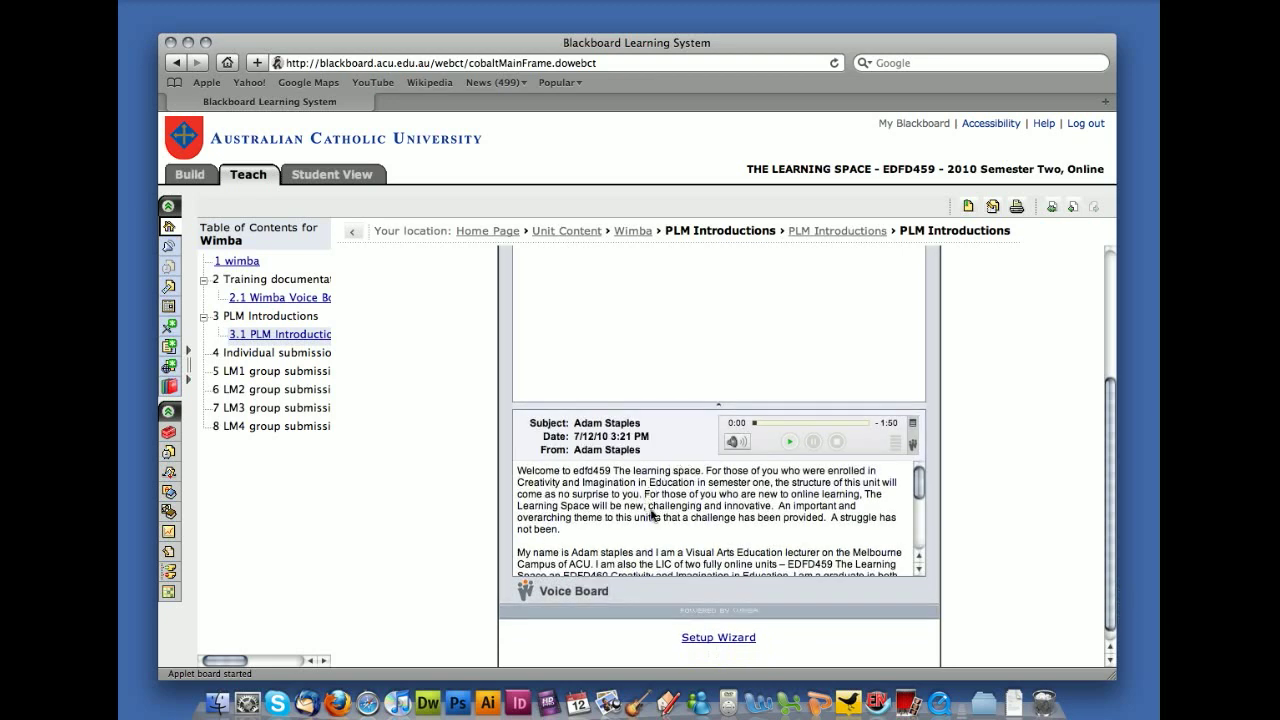
pyautogui.scroll(-3)
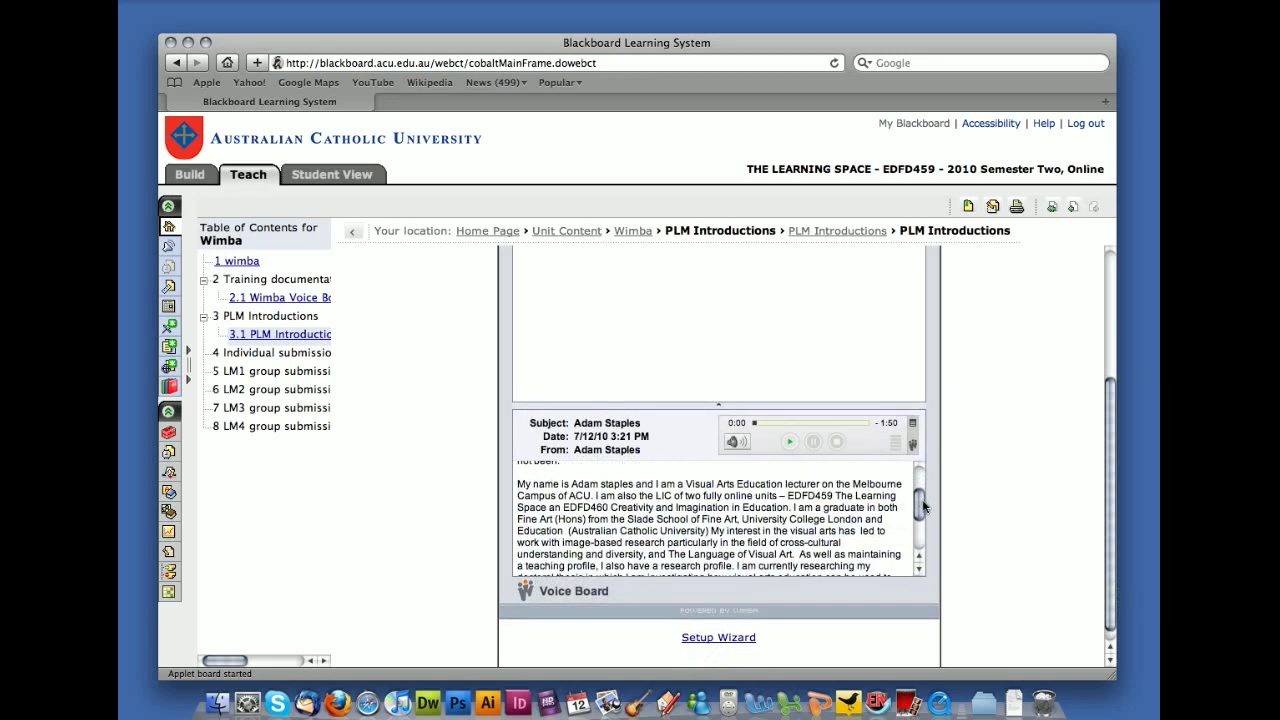
pyautogui.scroll(3)
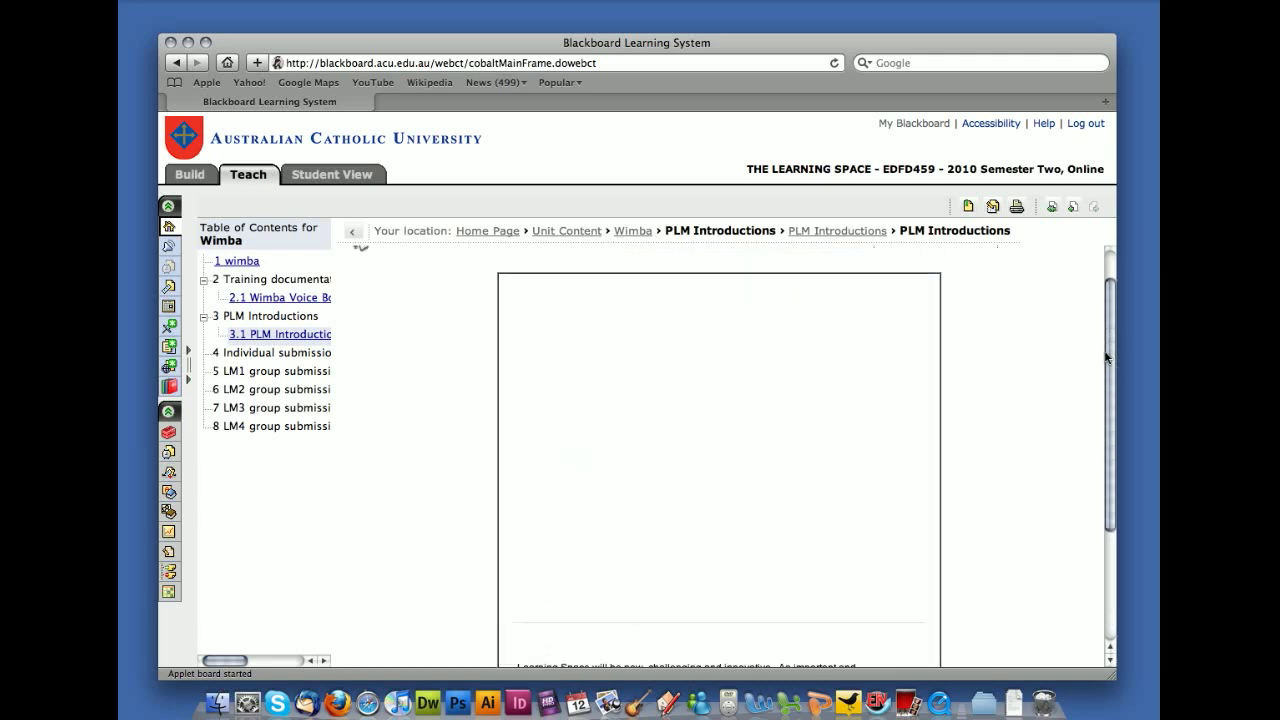
pyautogui.click(280, 334)
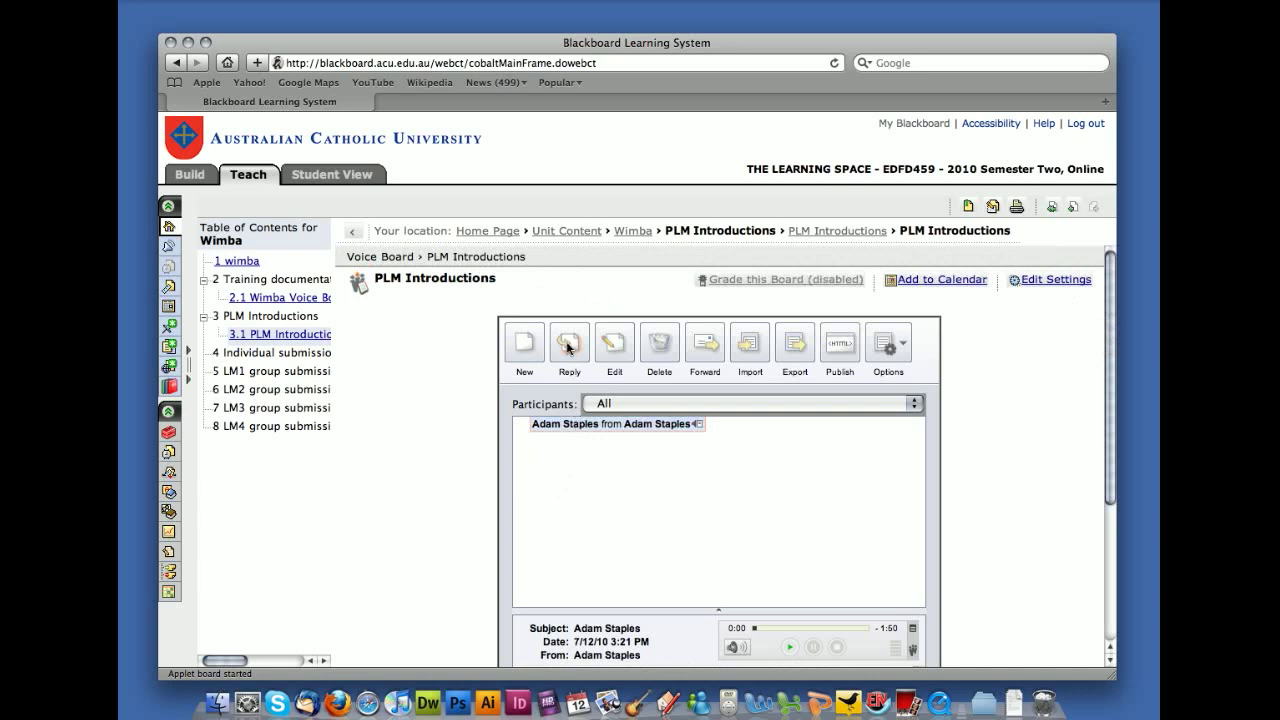
pyautogui.moveTo(568, 344)
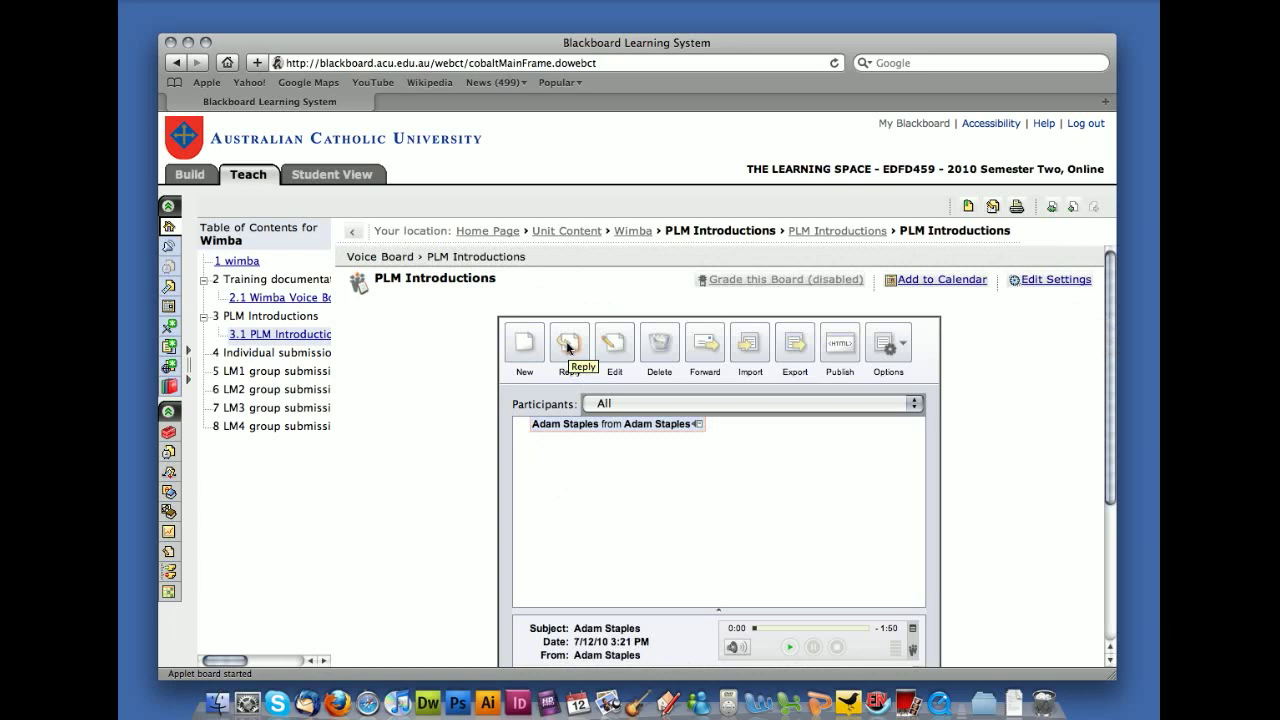
# Start a reply to the original message, record its audio and review the recording.
pyautogui.click(568, 342)
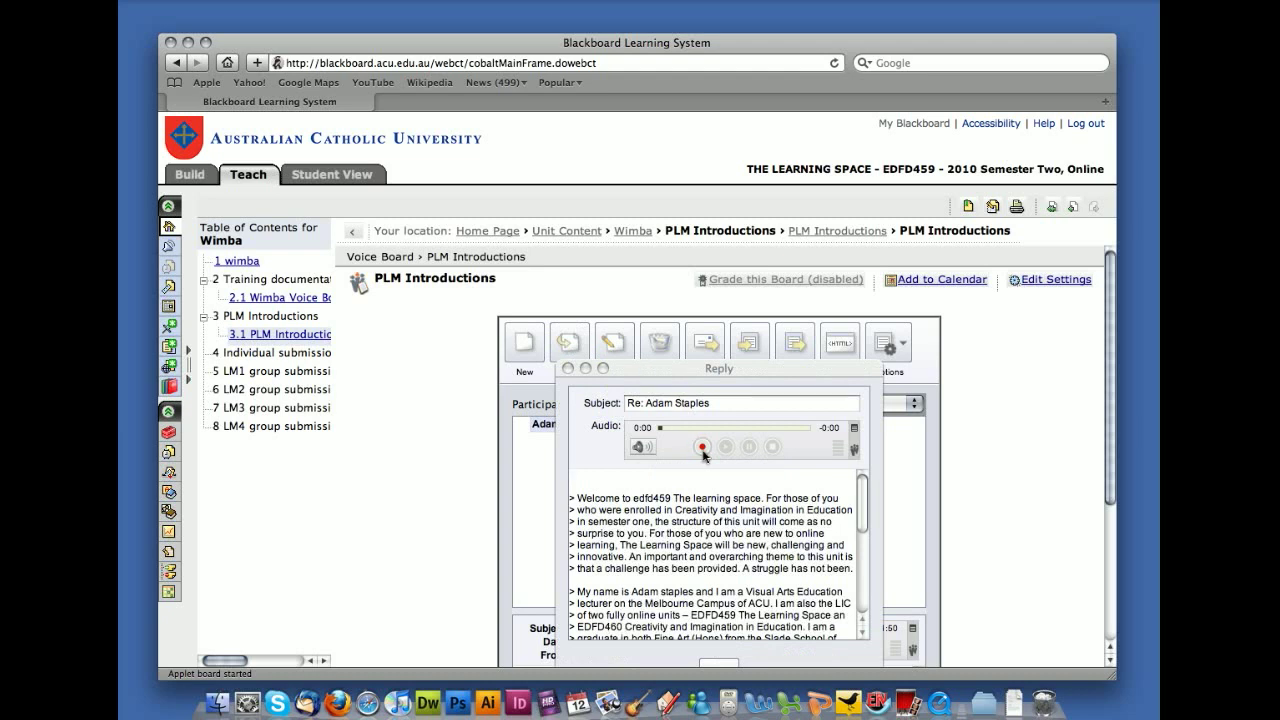
pyautogui.click(700, 444)
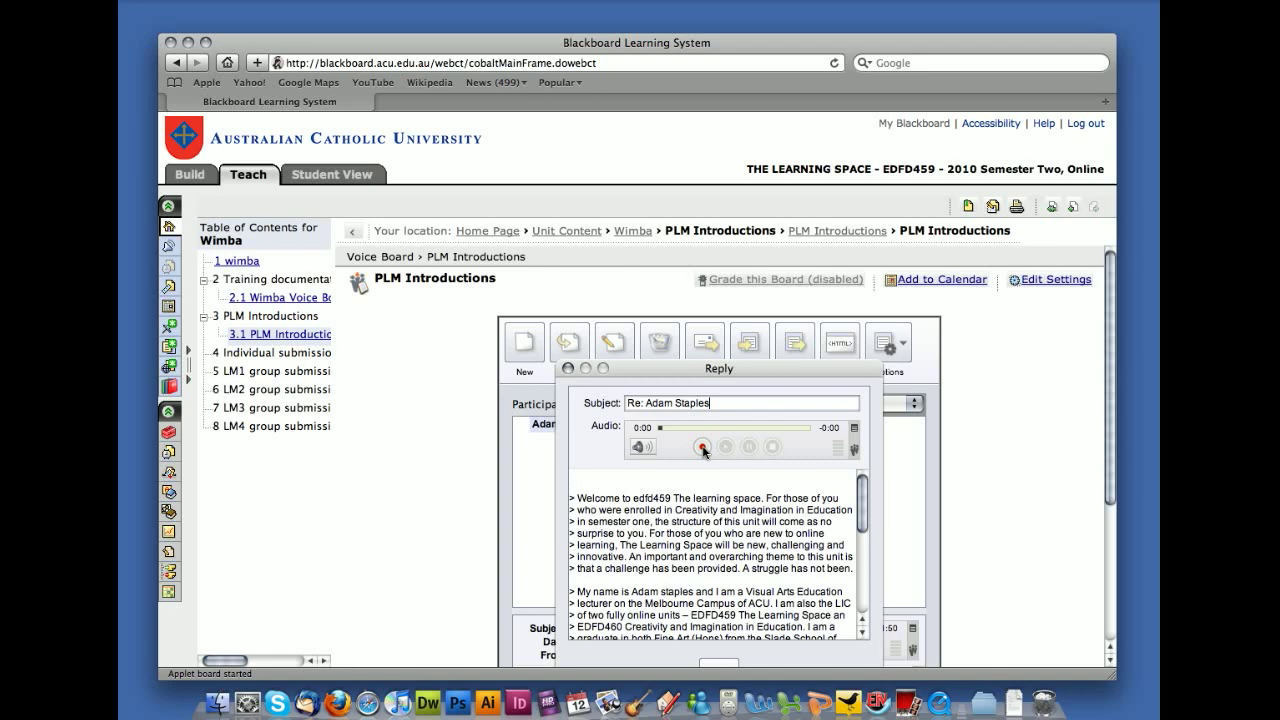
pyautogui.click(700, 446)
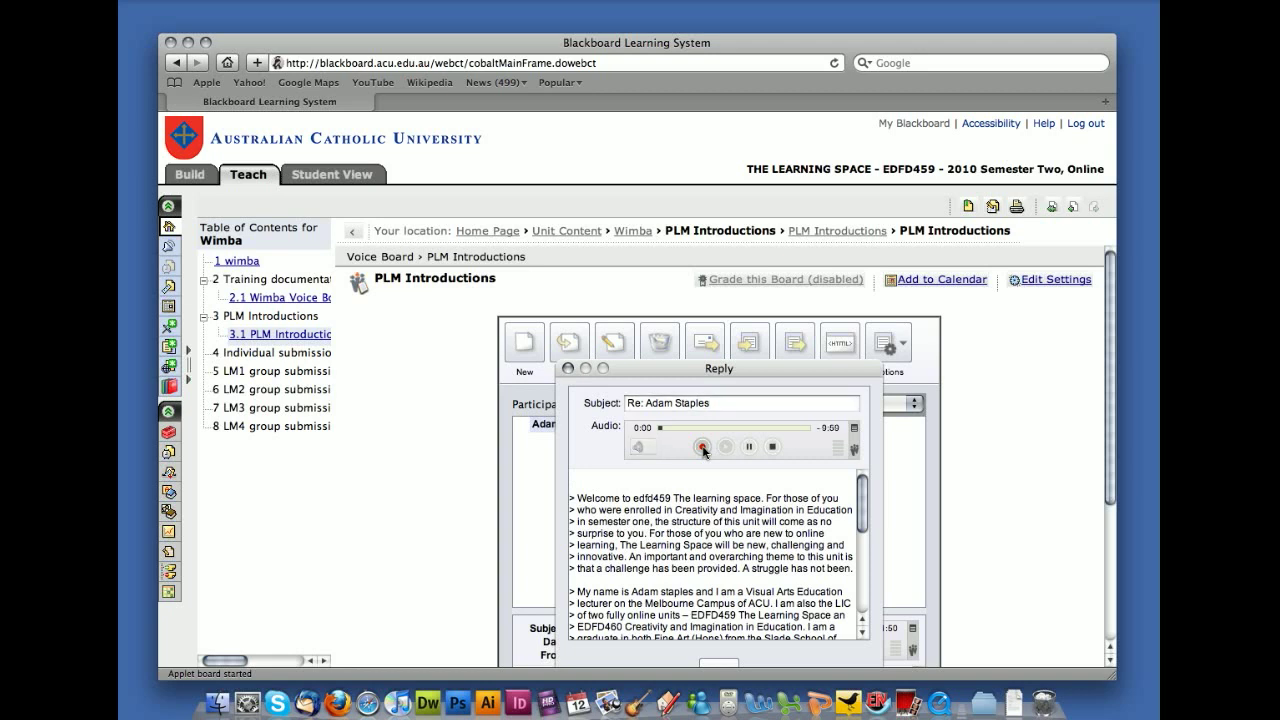
pyautogui.click(700, 446)
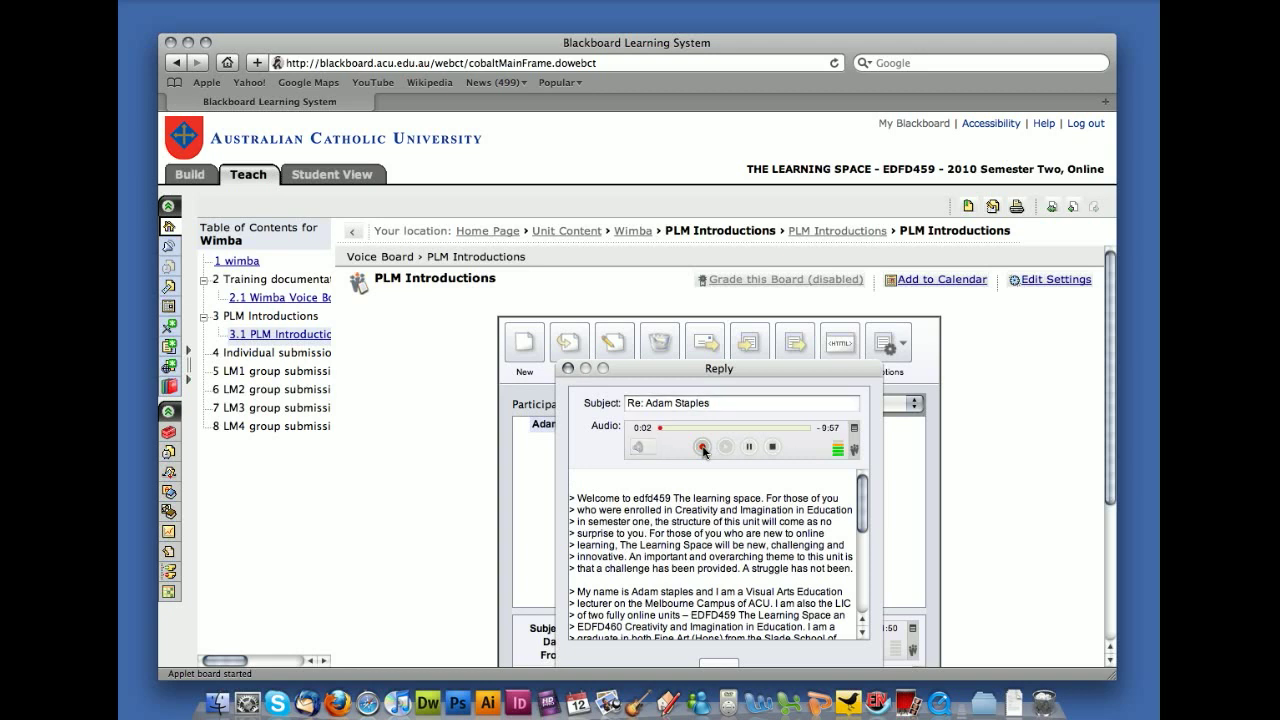
pyautogui.click(704, 446)
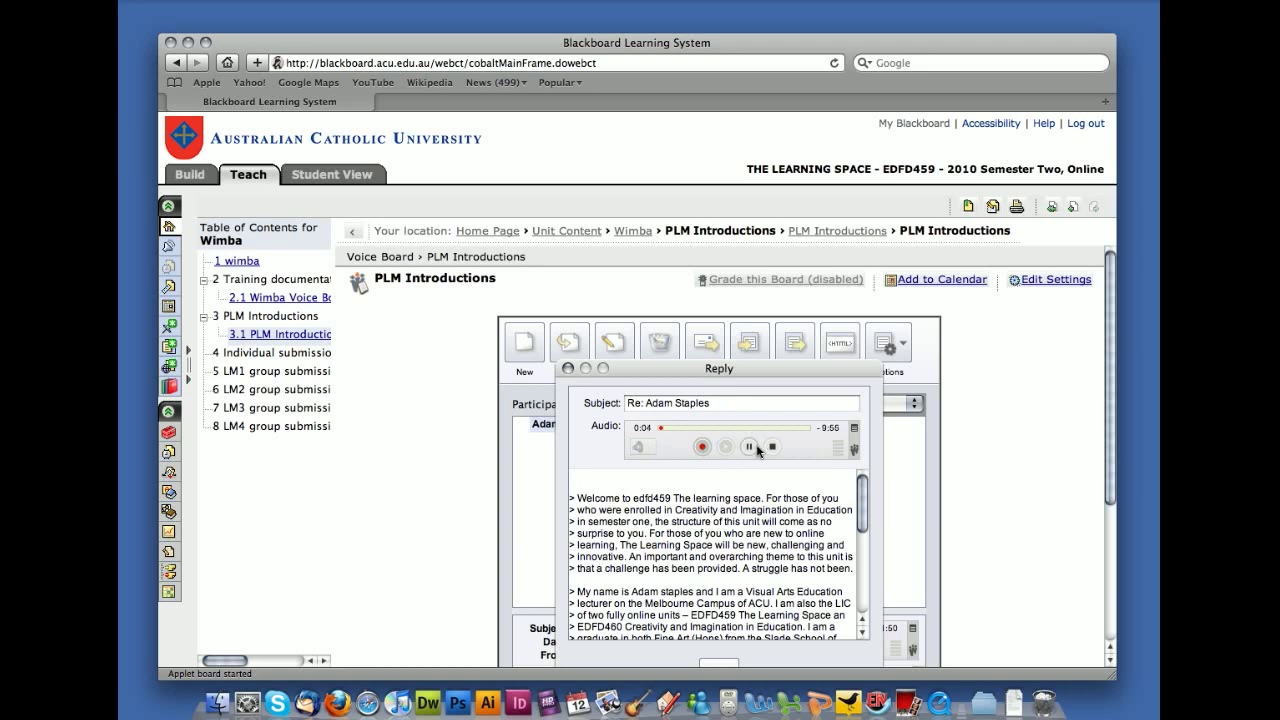
pyautogui.click(772, 446)
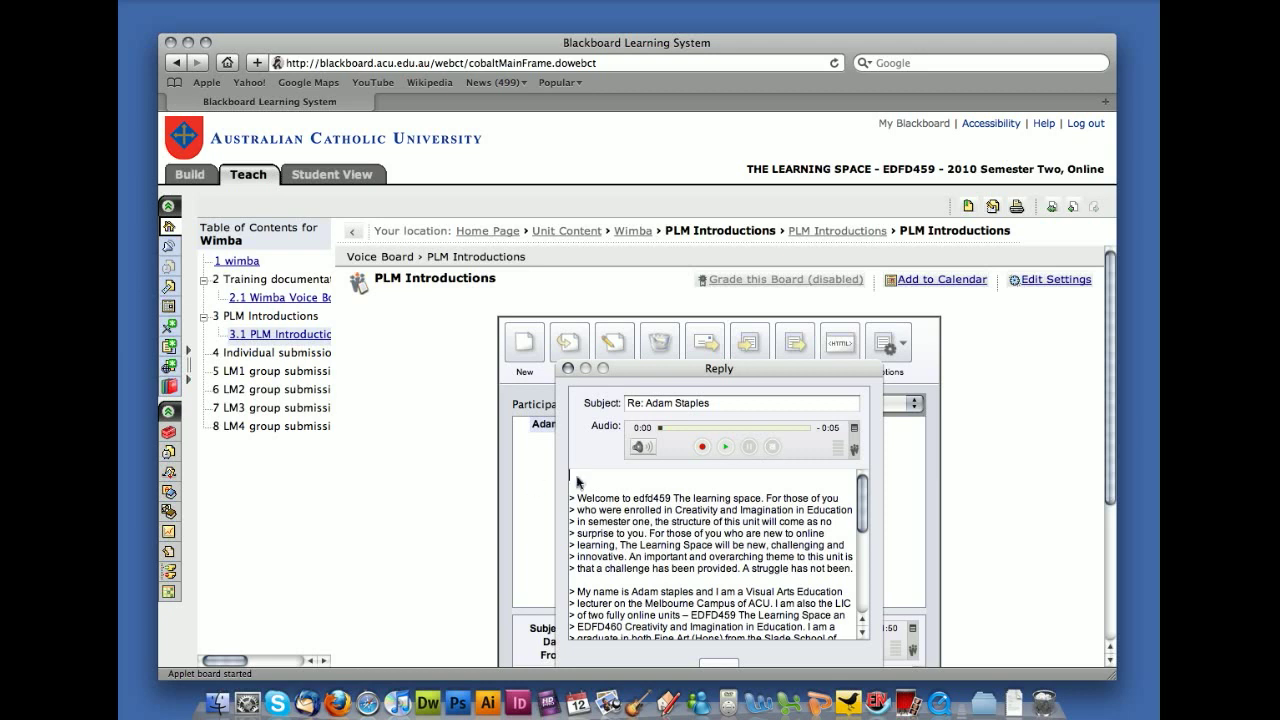
# Write 'Thank you for your message' in the reply text.
pyautogui.write('Thank you for you r')
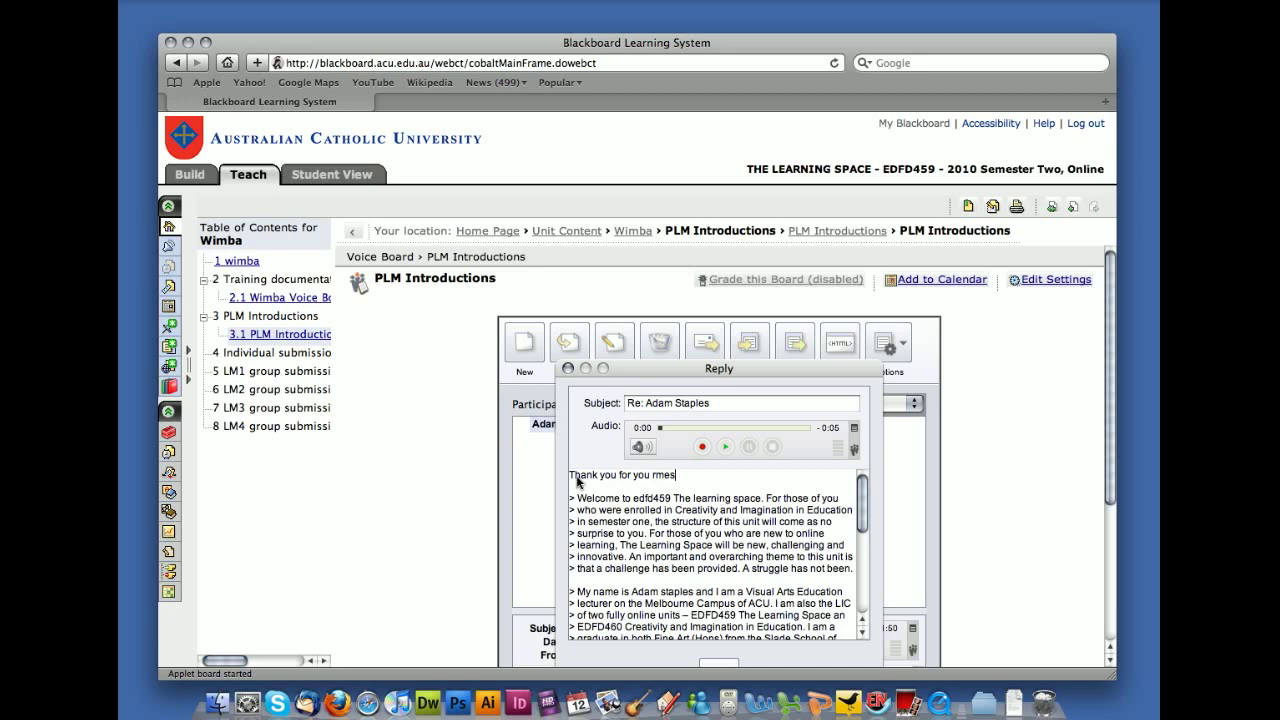
pyautogui.write('me')
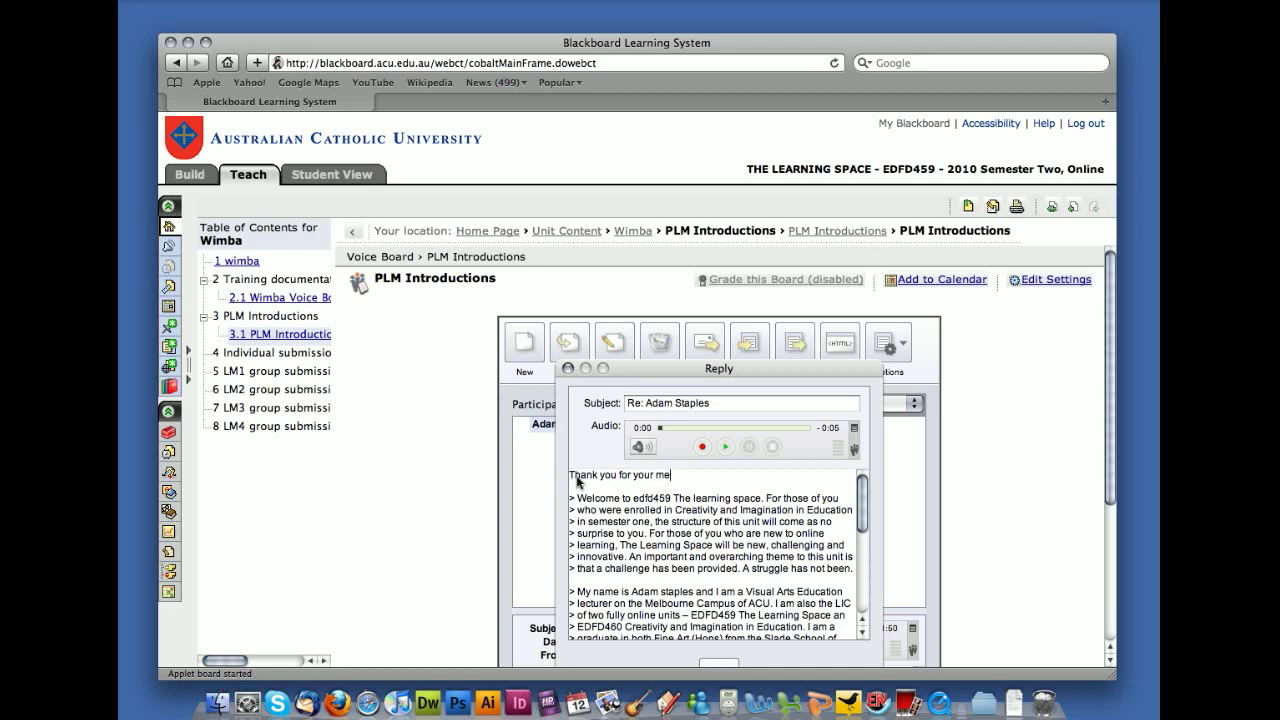
pyautogui.write('ssage')
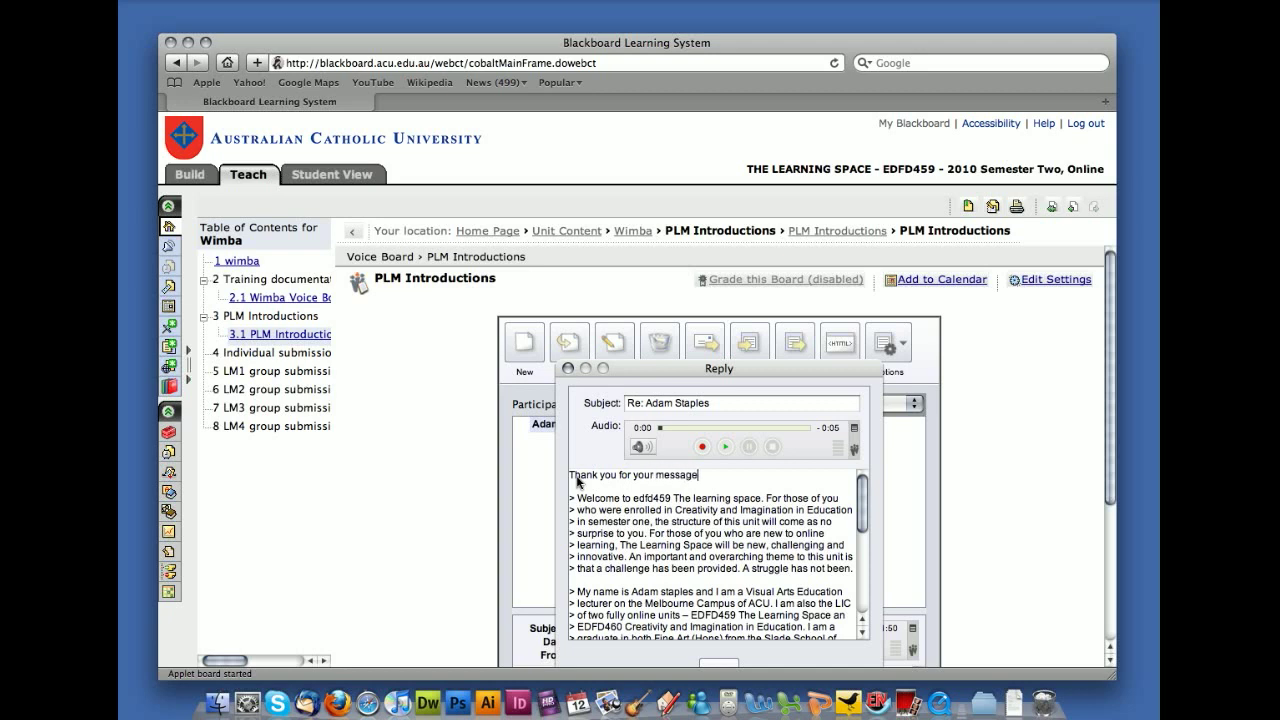
pyautogui.moveTo(1010, 466)
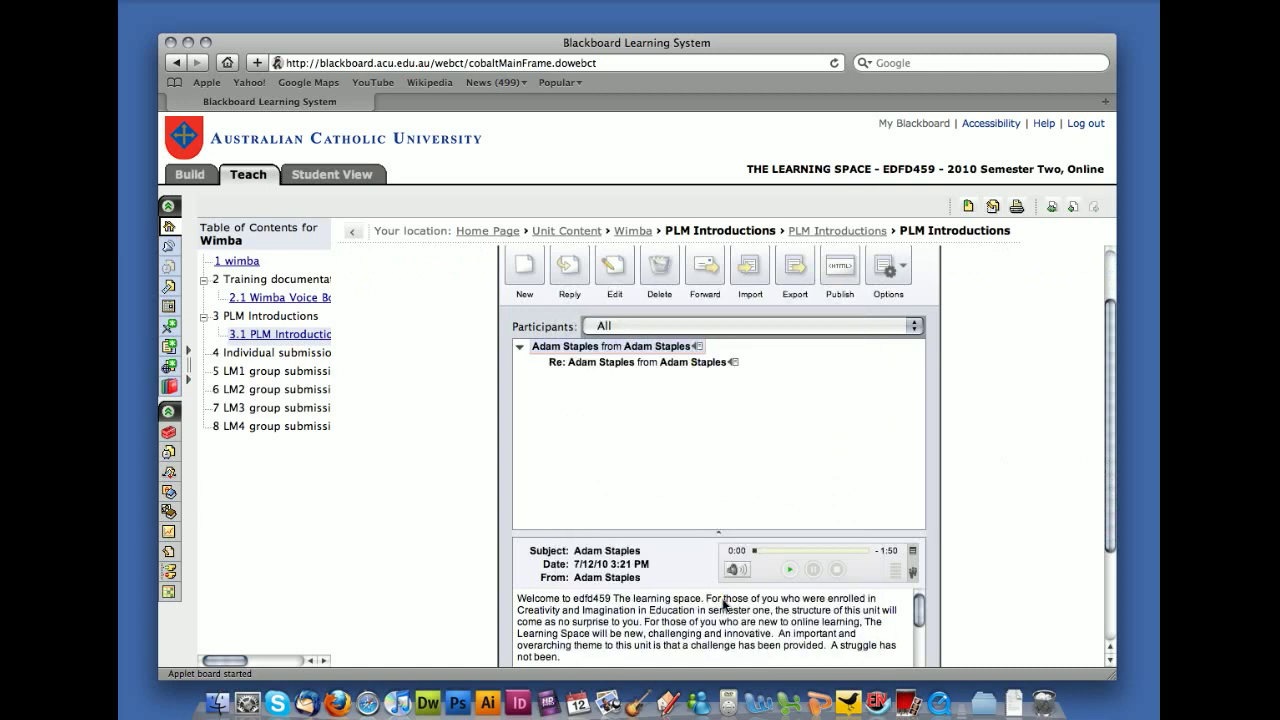
pyautogui.moveTo(640, 370)
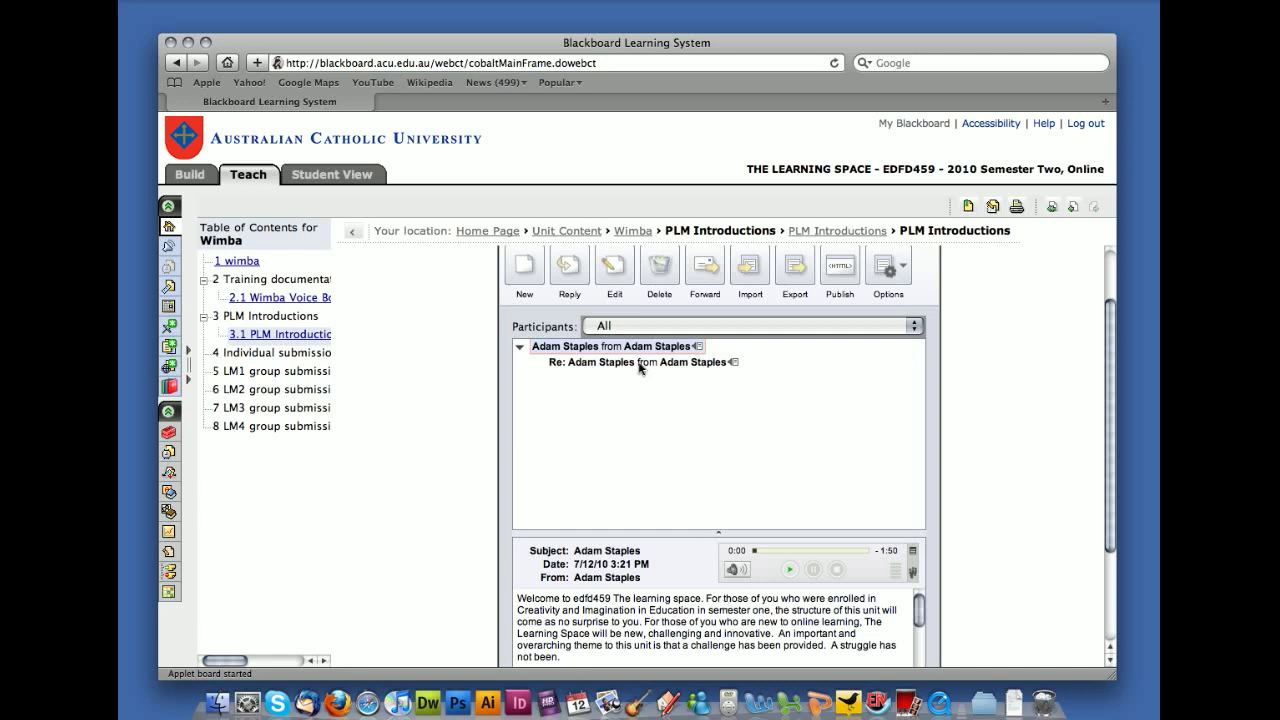
pyautogui.moveTo(532, 368)
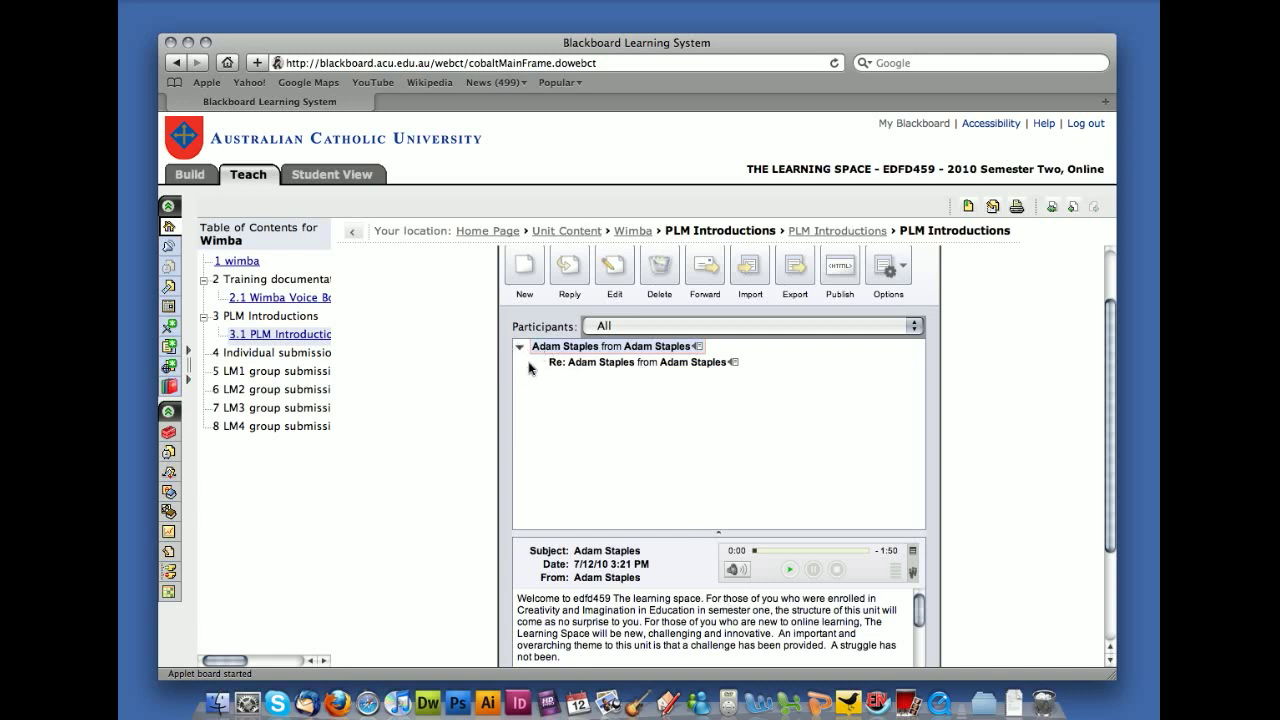
pyautogui.moveTo(512, 332)
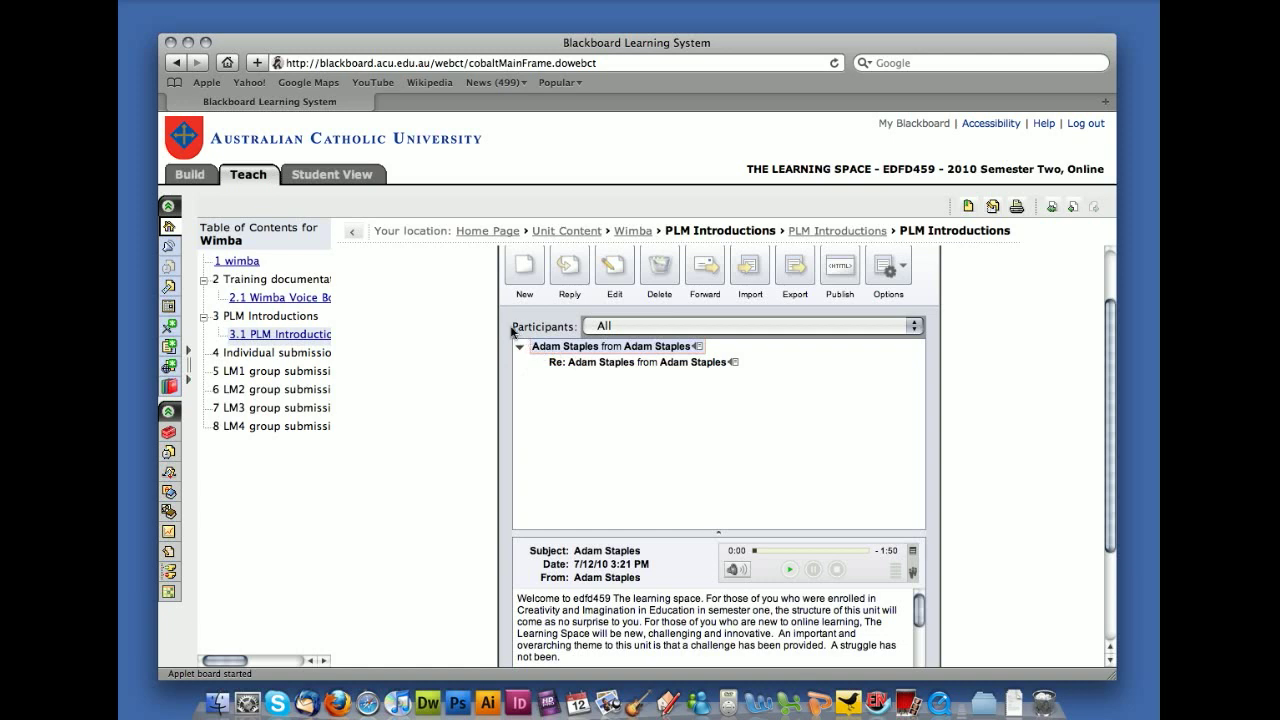
pyautogui.moveTo(520, 356)
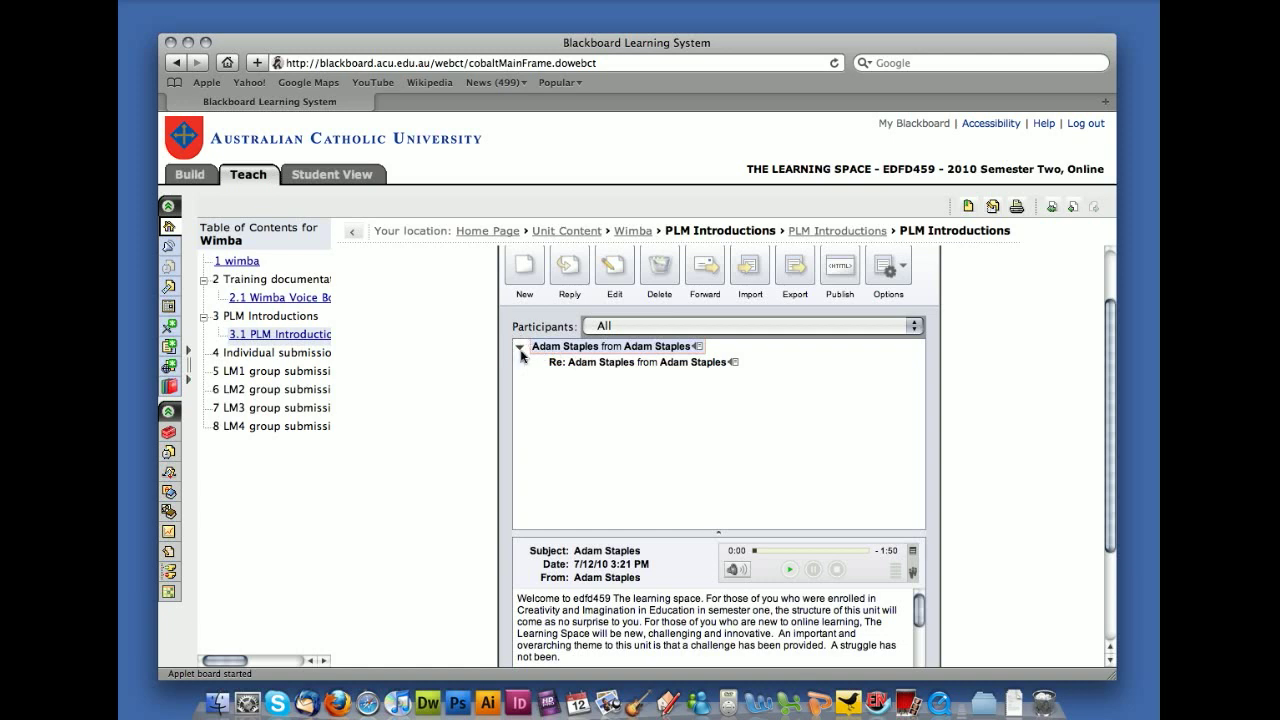
pyautogui.click(520, 346)
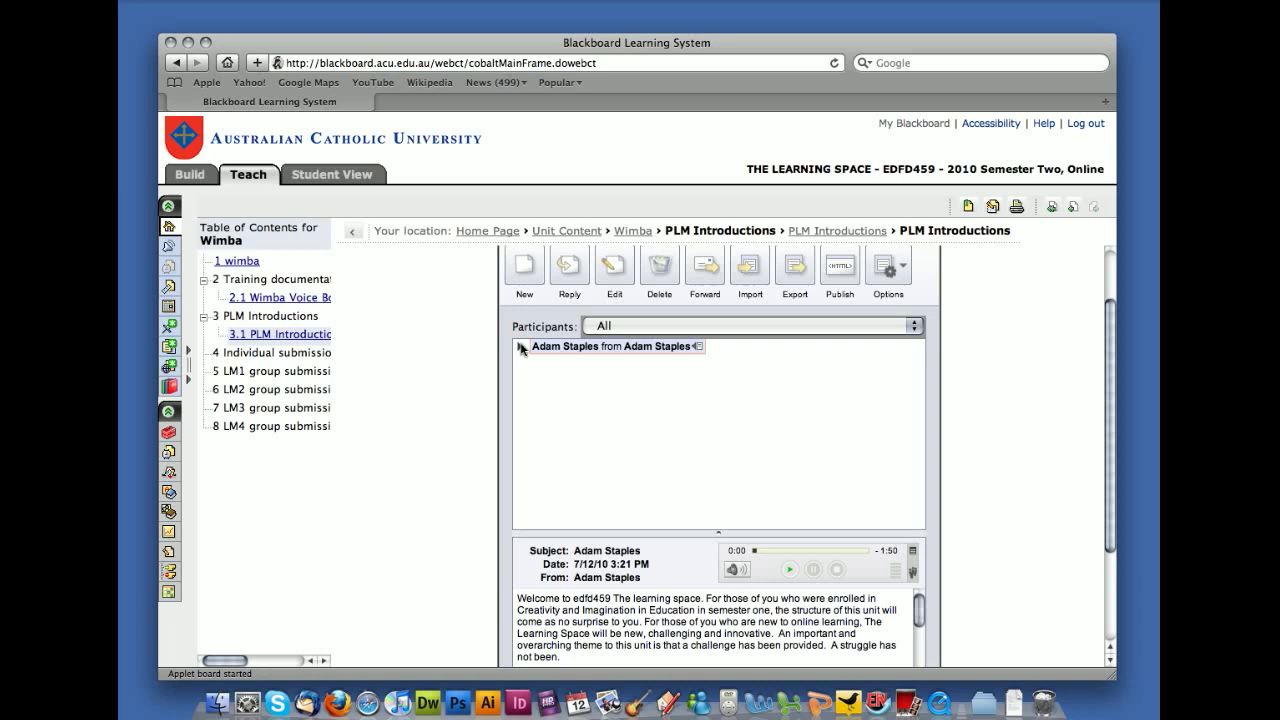
pyautogui.moveTo(520, 356)
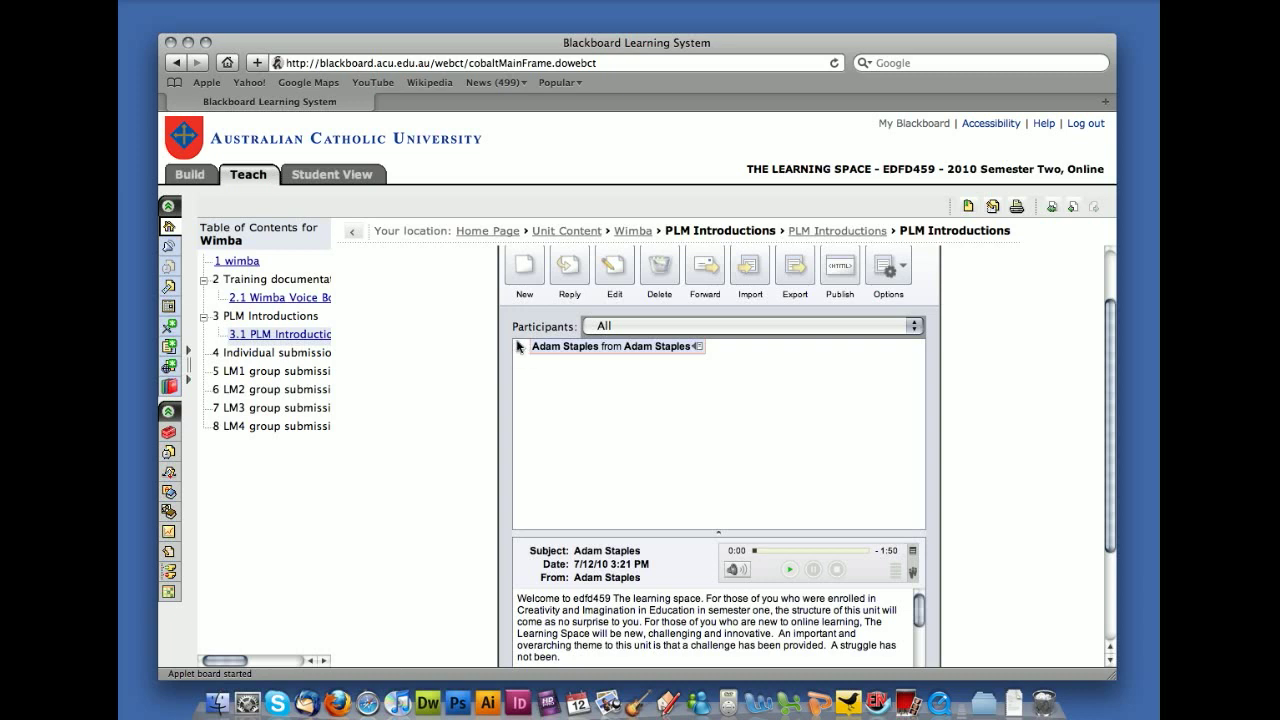
pyautogui.moveTo(520, 352)
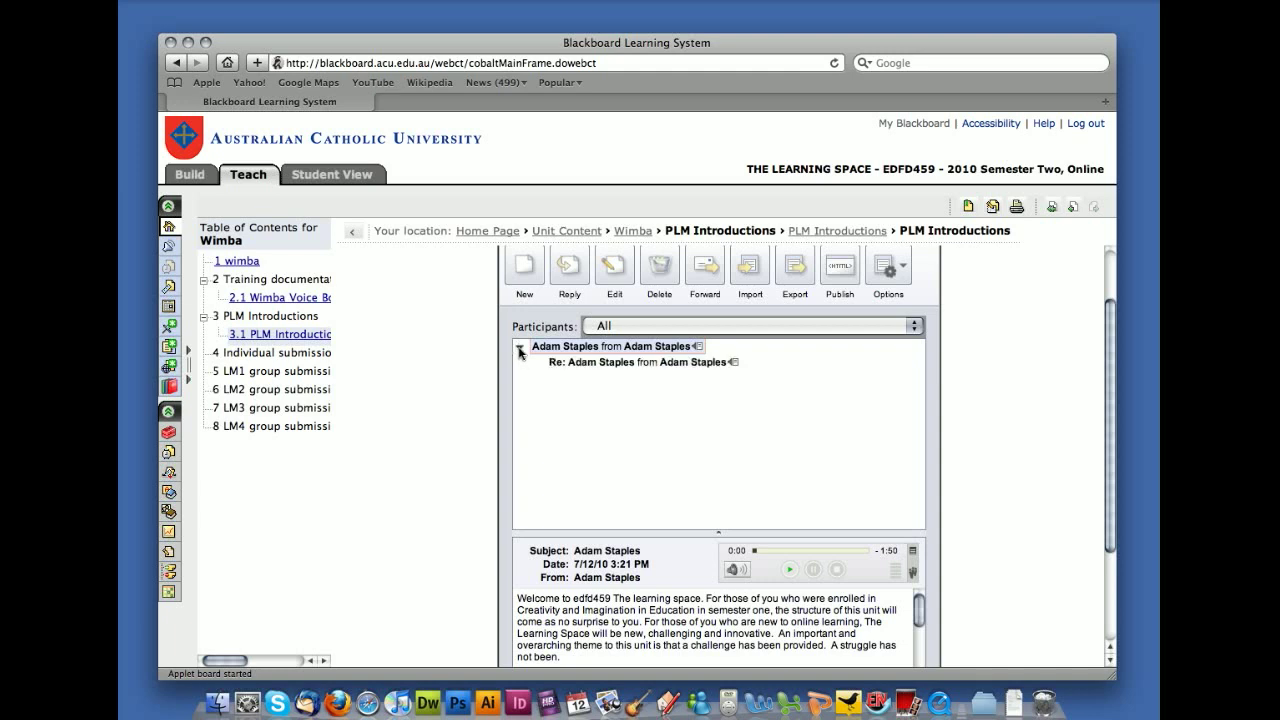
pyautogui.click(520, 346)
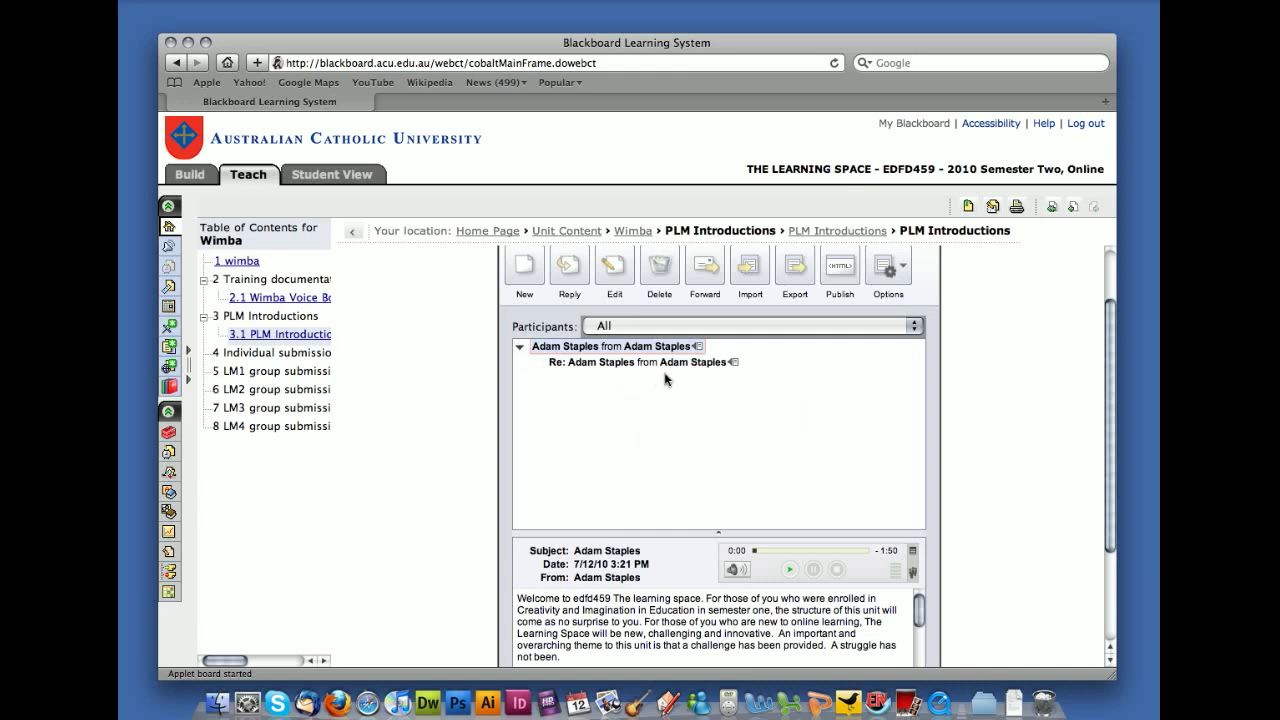
pyautogui.moveTo(698, 344)
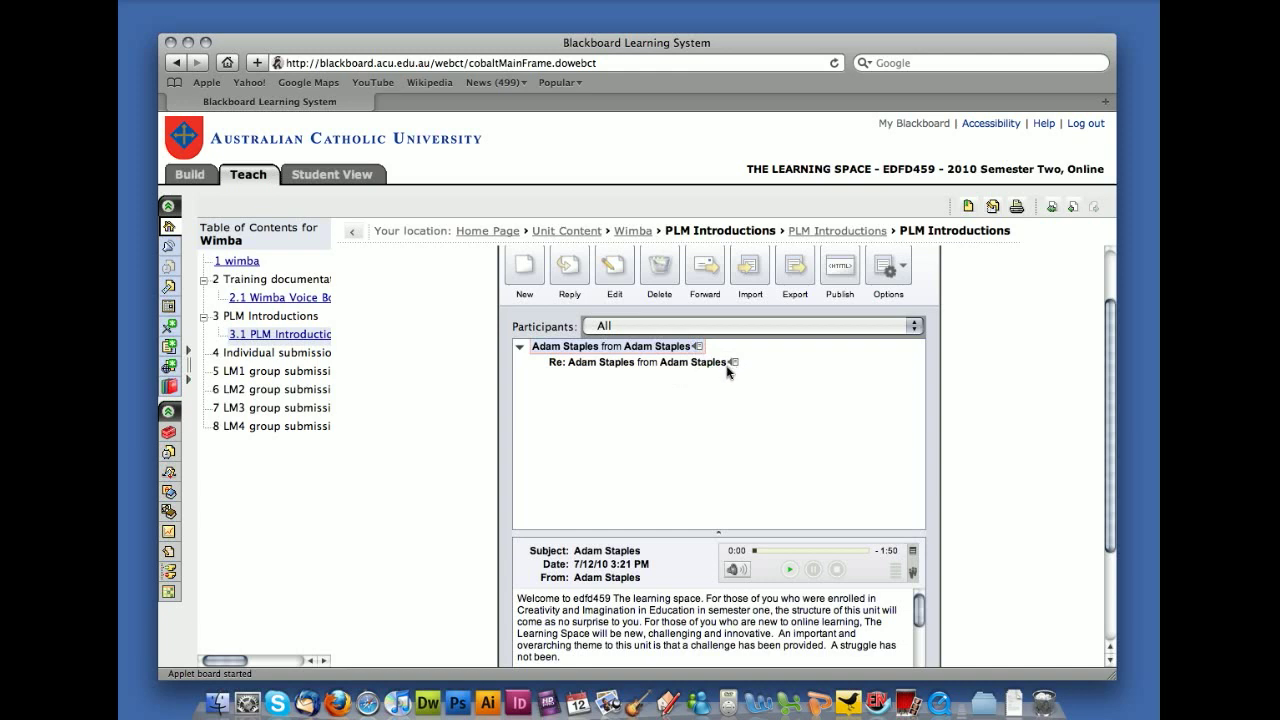
pyautogui.moveTo(730, 360)
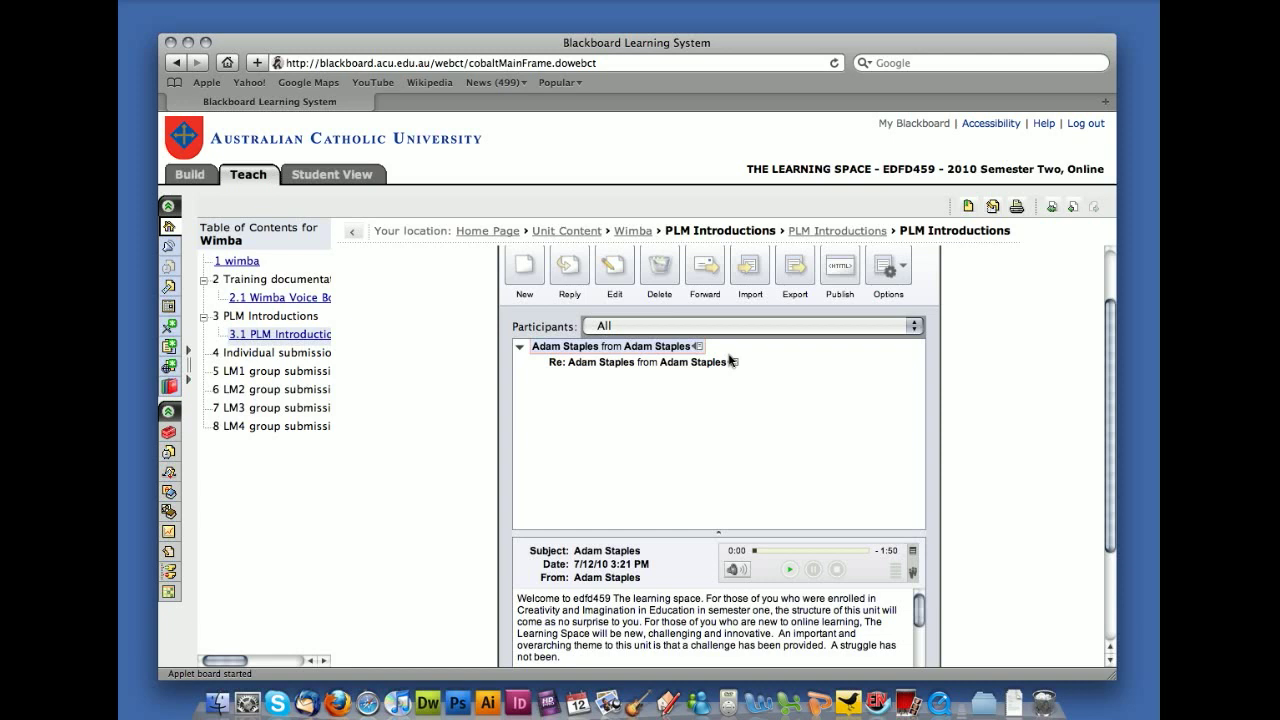
pyautogui.moveTo(736, 368)
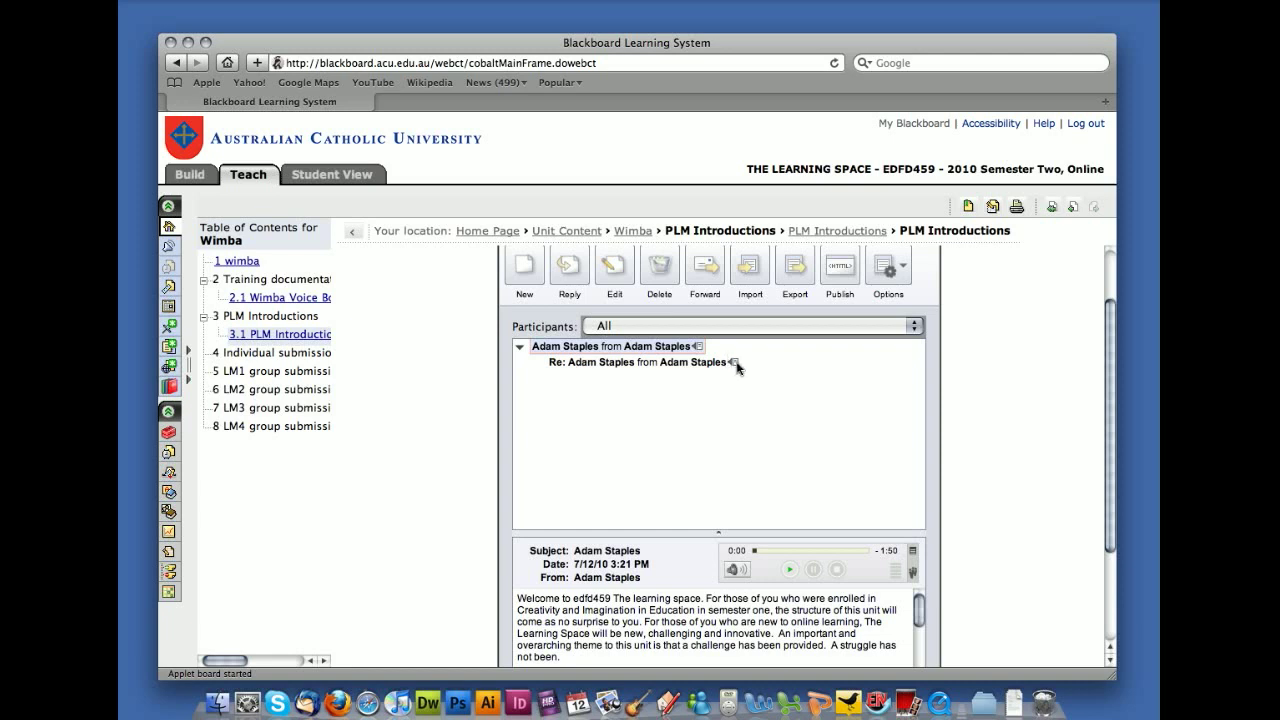